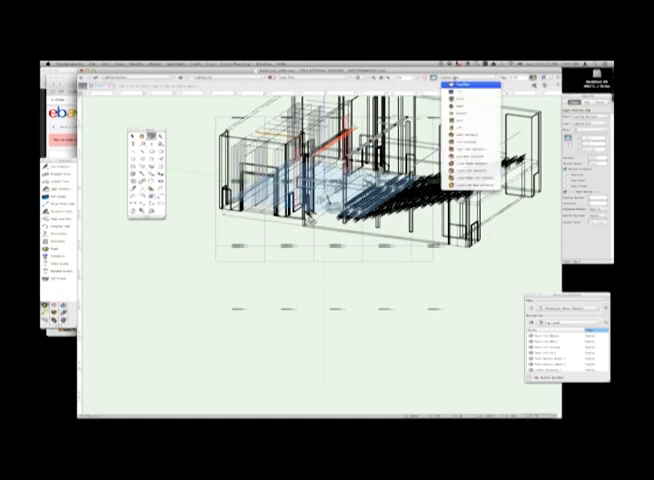
# Select class rows in the Organization class list to edit their colour settings.
pyautogui.click(464, 110)
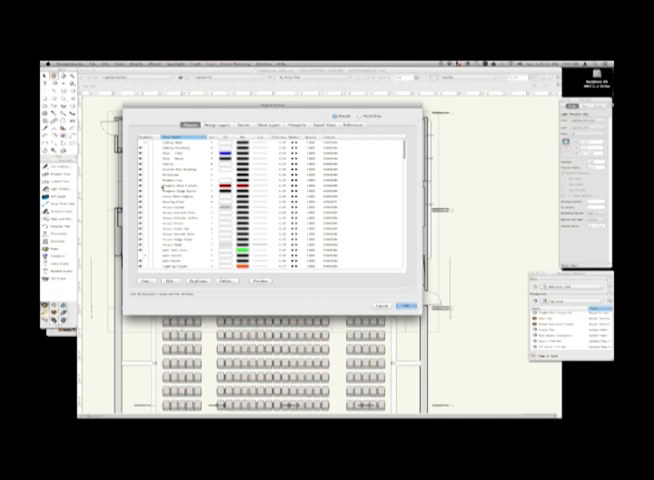
pyautogui.click(230, 188)
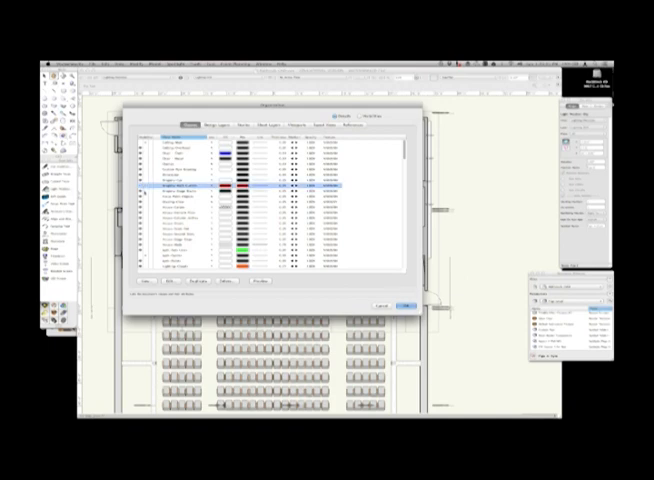
pyautogui.click(408, 304)
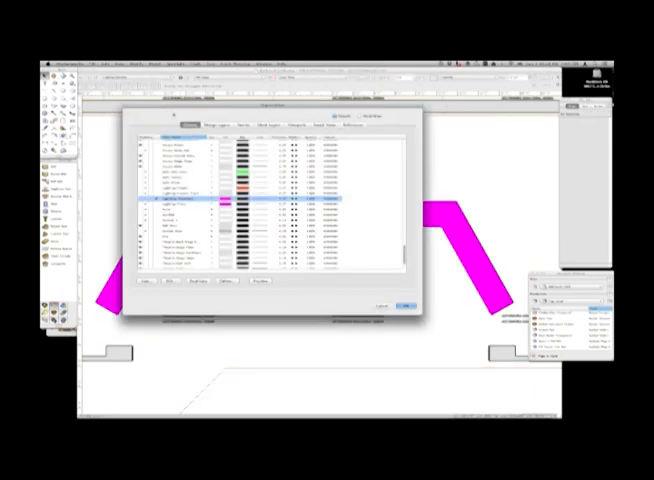
# Adjust the truss class setting, then move to the Design Layers list.
pyautogui.click(200, 188)
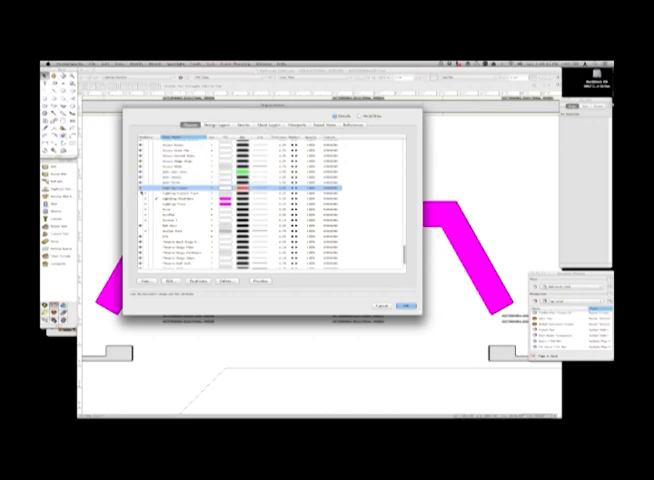
pyautogui.click(406, 302)
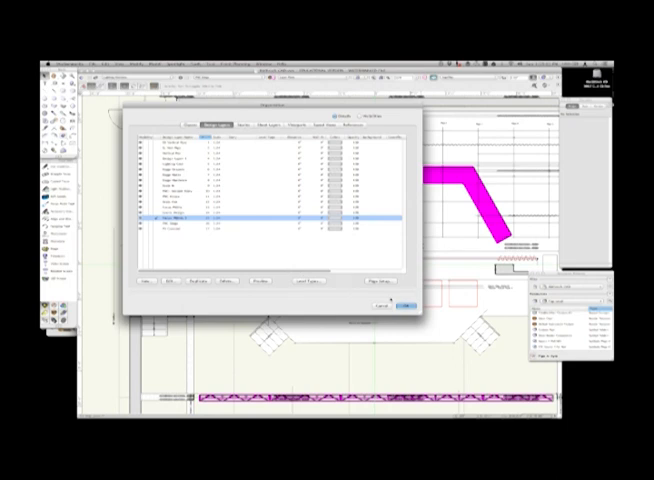
pyautogui.click(404, 302)
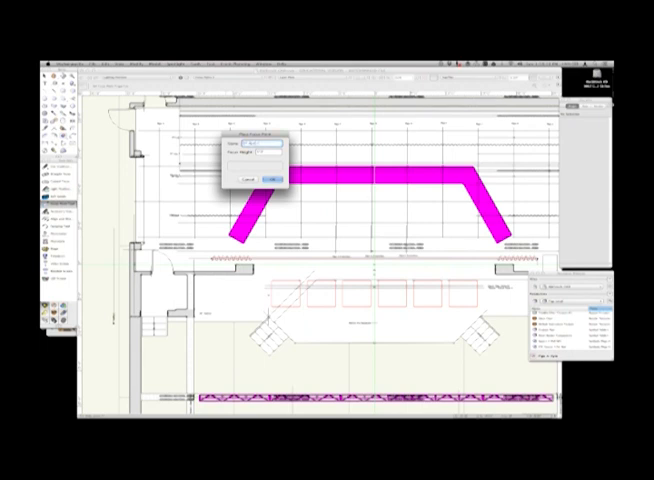
# Place lighting fixtures in rows beneath the magenta truss on the plan.
pyautogui.click(278, 172)
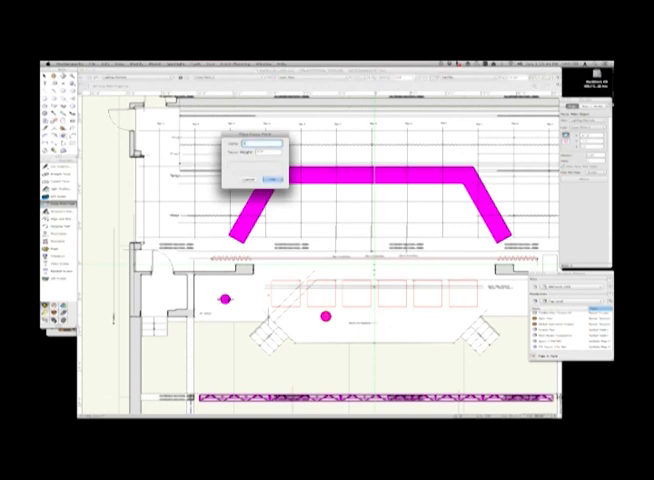
pyautogui.click(280, 176)
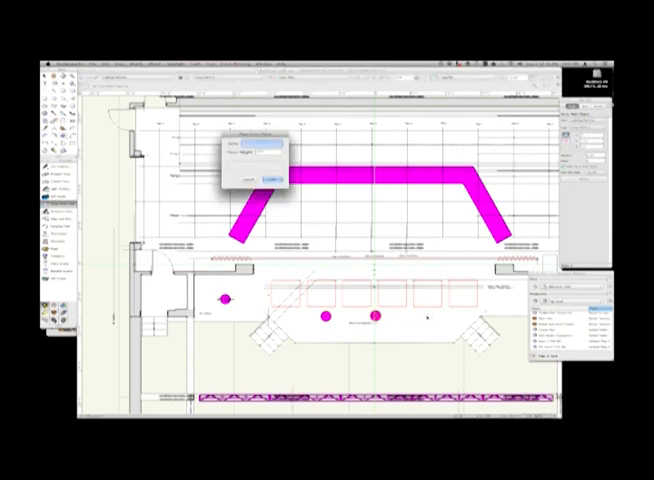
pyautogui.click(280, 172)
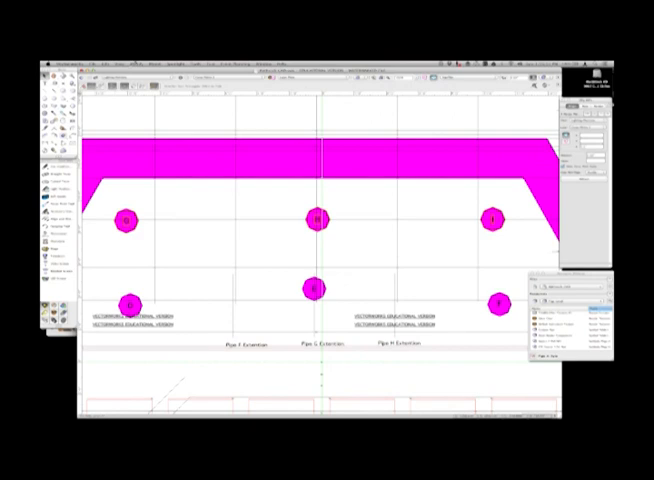
# Adjust an option in the Instrument Insertion tool preferences.
pyautogui.click(144, 74)
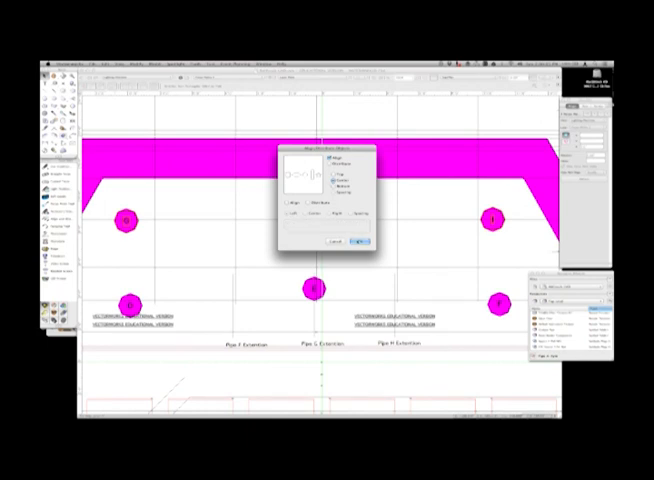
pyautogui.click(358, 240)
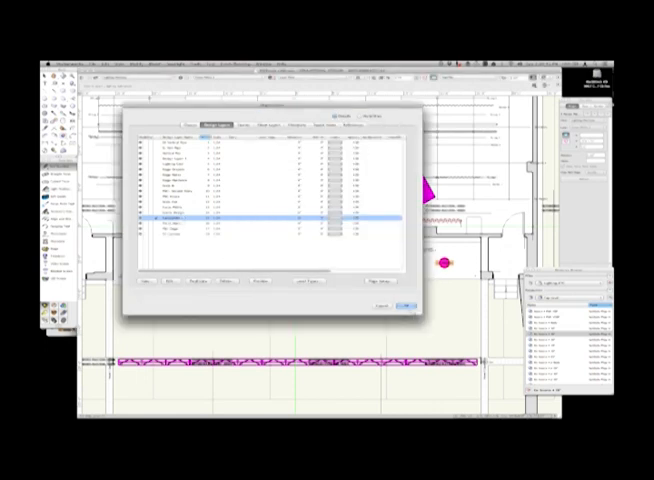
# Choose a different design layer from the Organization list.
pyautogui.click(404, 304)
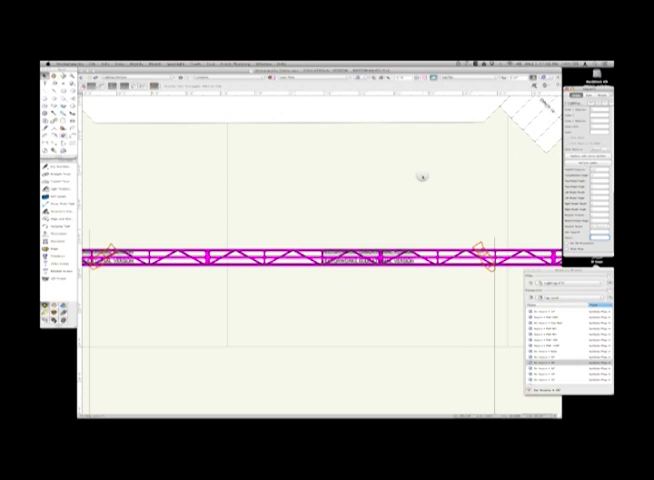
pyautogui.moveTo(322, 194)
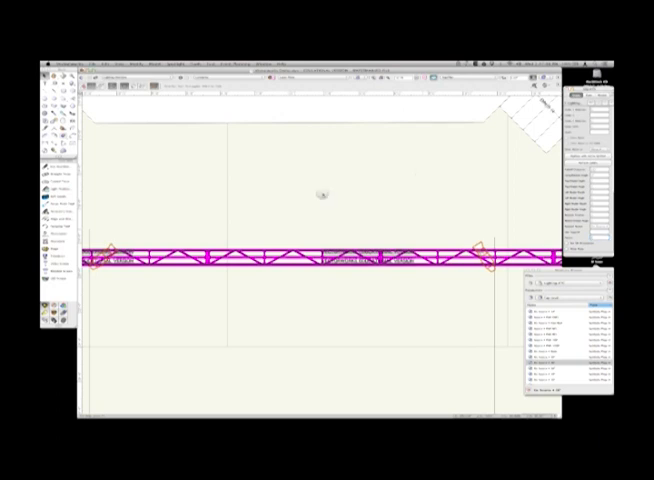
pyautogui.scroll(-3)
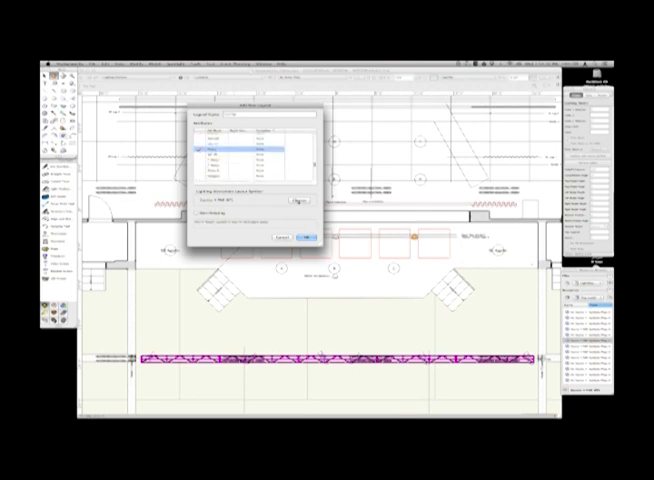
# Move Color and Focus labels above the instrument and Unit Number below it.
pyautogui.click(298, 196)
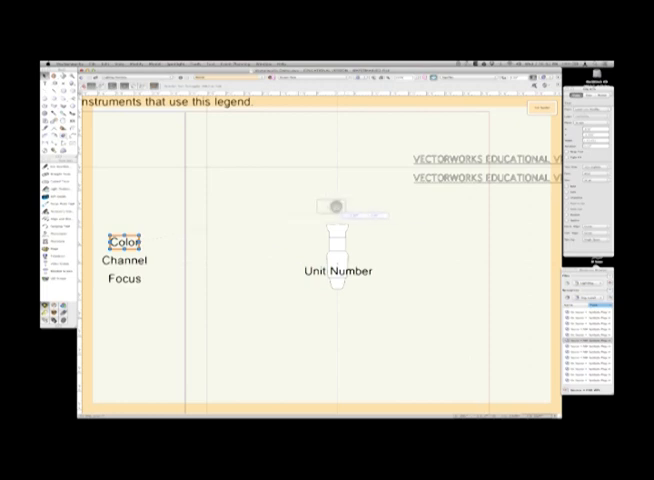
pyautogui.moveTo(124, 240); pyautogui.dragTo(336, 204)
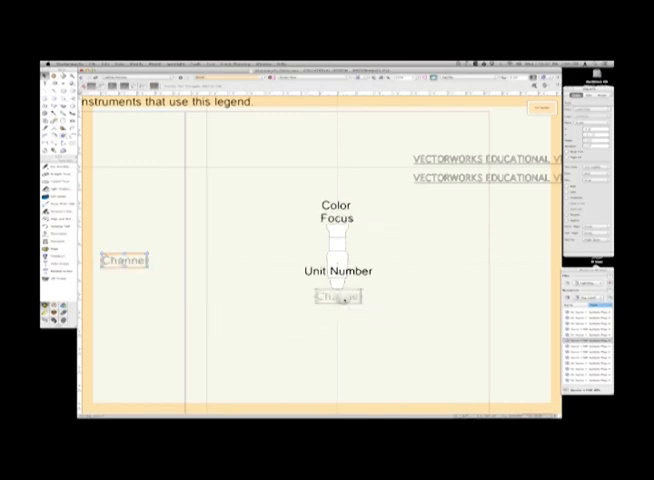
pyautogui.moveTo(124, 260); pyautogui.dragTo(336, 296)
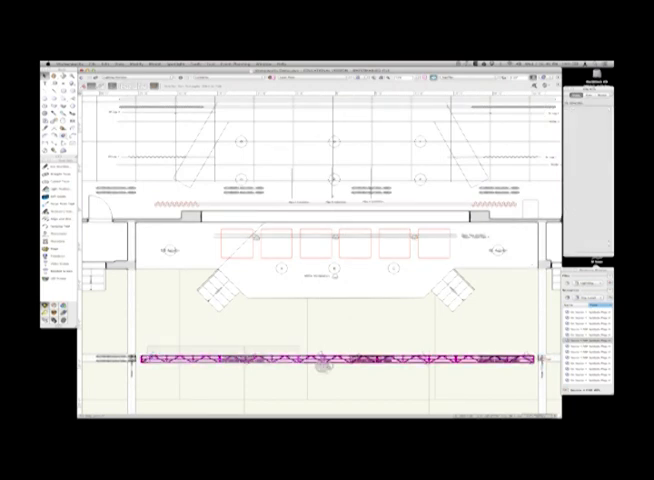
# Exit the legend editor back to the light plot and confirm the prompt.
pyautogui.click(188, 64)
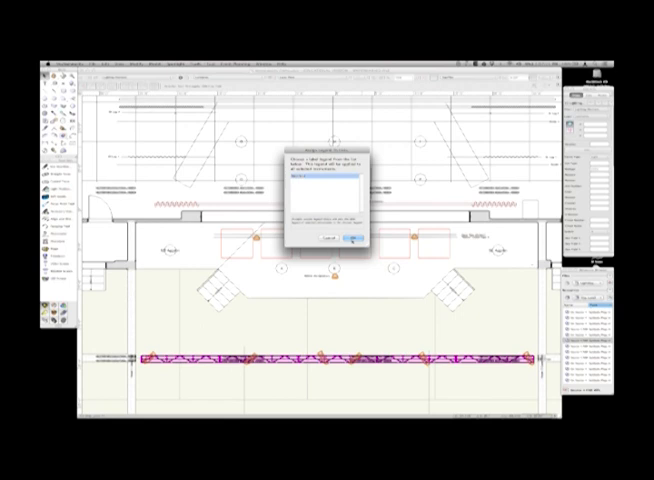
pyautogui.click(352, 236)
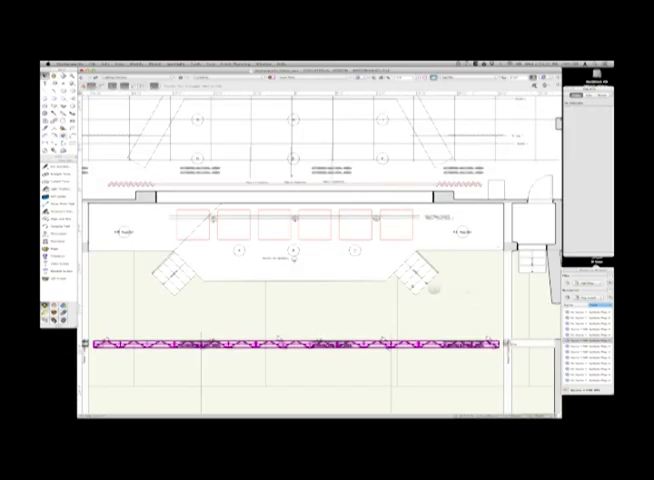
# Change a column option in the instrument field settings and accept the warning.
pyautogui.scroll(-3)
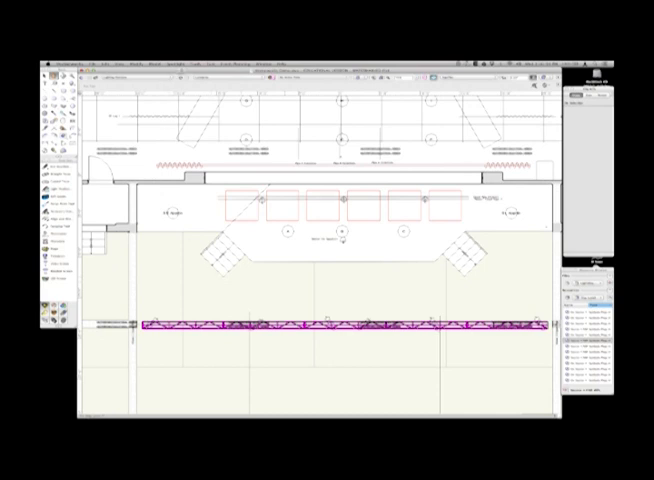
pyautogui.click(178, 62)
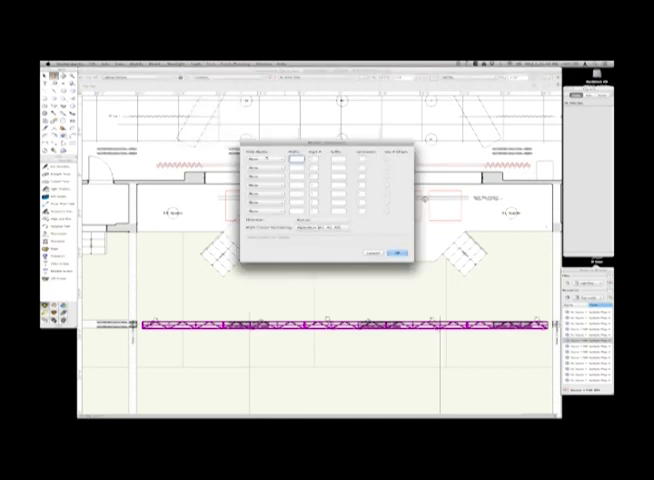
pyautogui.click(252, 158)
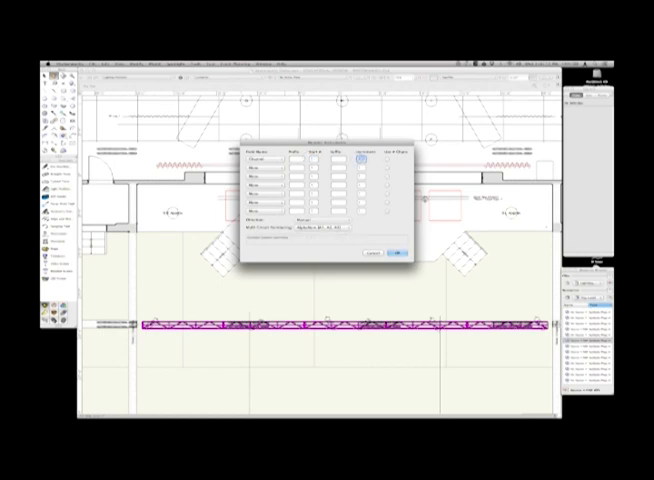
pyautogui.click(398, 252)
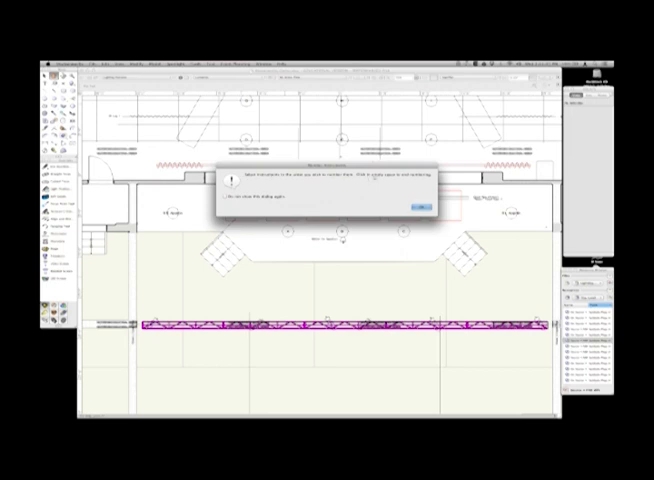
pyautogui.click(420, 206)
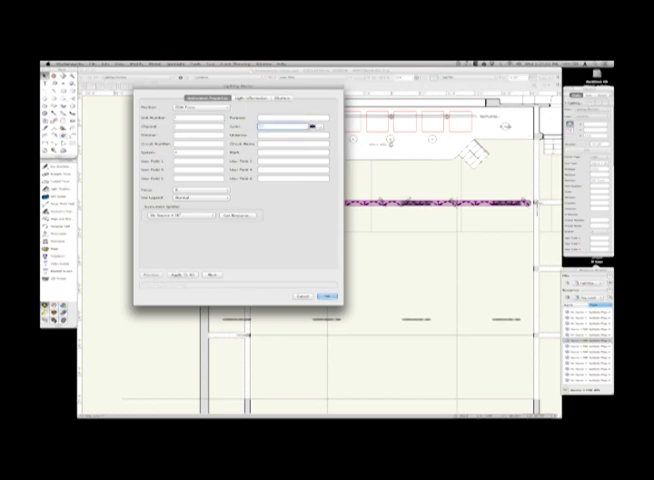
# Accept the Lighting Device settings for the selected instrument.
pyautogui.click(322, 298)
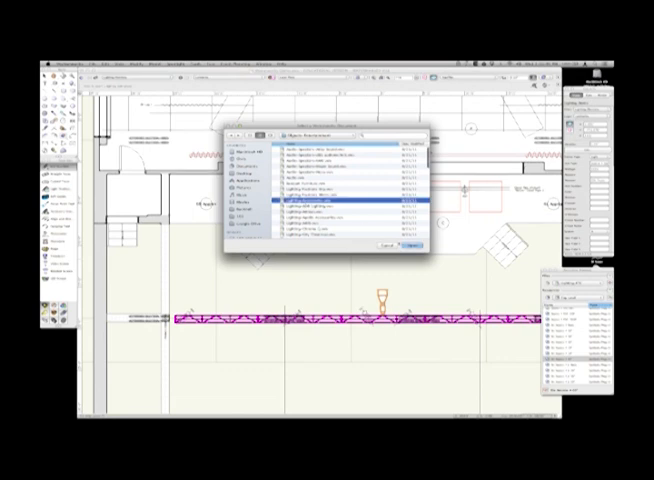
# Assign gel colours R21 and R65 to the truss fixtures and check their labels.
pyautogui.click(410, 244)
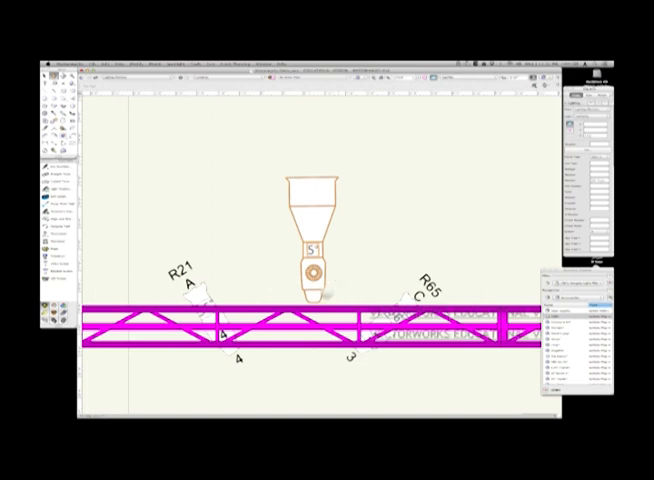
pyautogui.rightClick(316, 320)
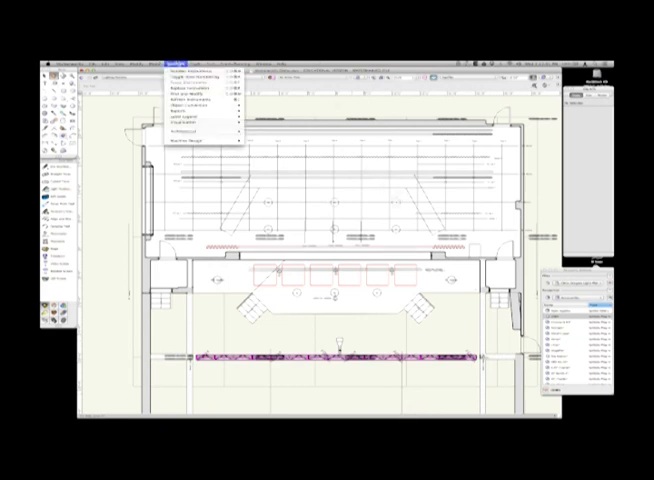
# Name the new worksheet, set its rows and columns, and confirm the settings.
pyautogui.click(200, 108)
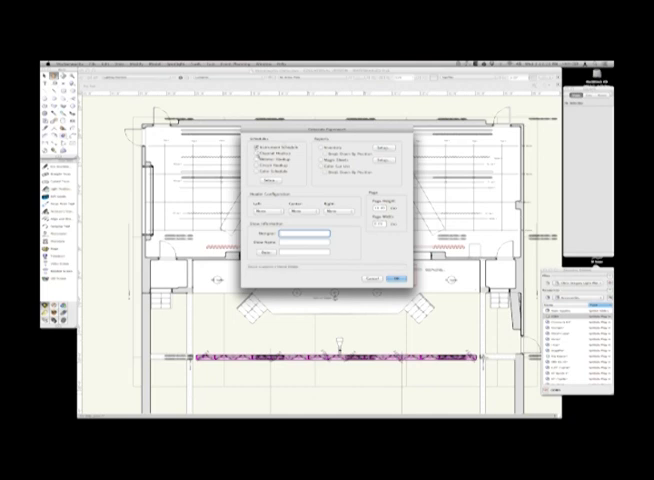
pyautogui.click(256, 172)
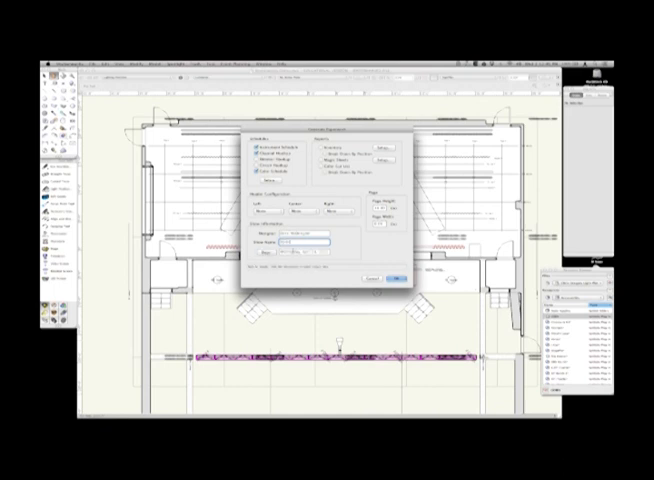
pyautogui.click(392, 276)
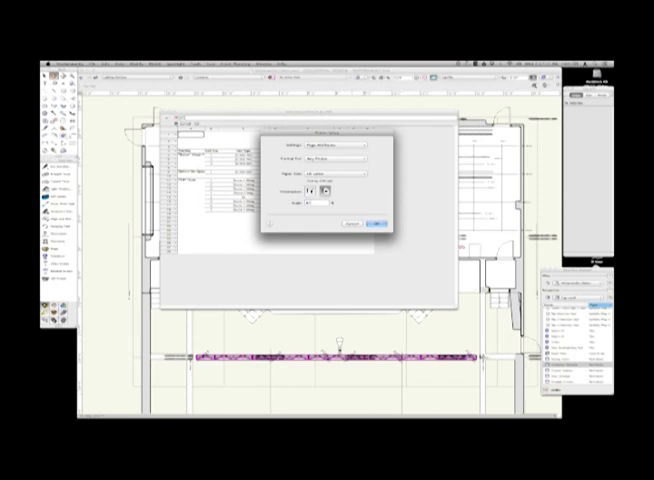
pyautogui.click(376, 222)
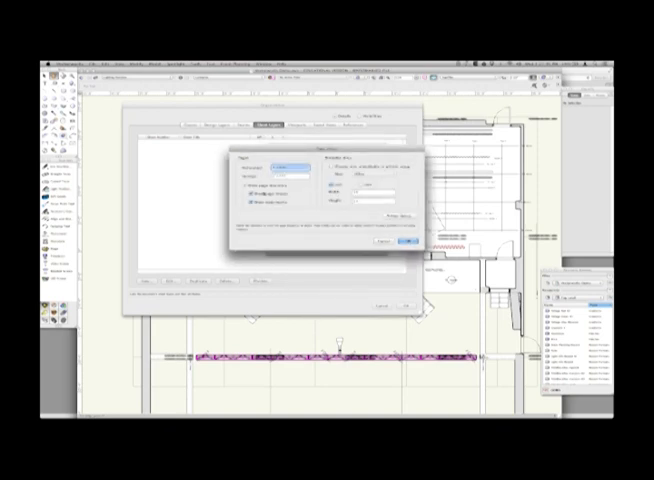
# Edit a layer's settings in the Organization dialog, choose its dropdown option, and close.
pyautogui.click(368, 180)
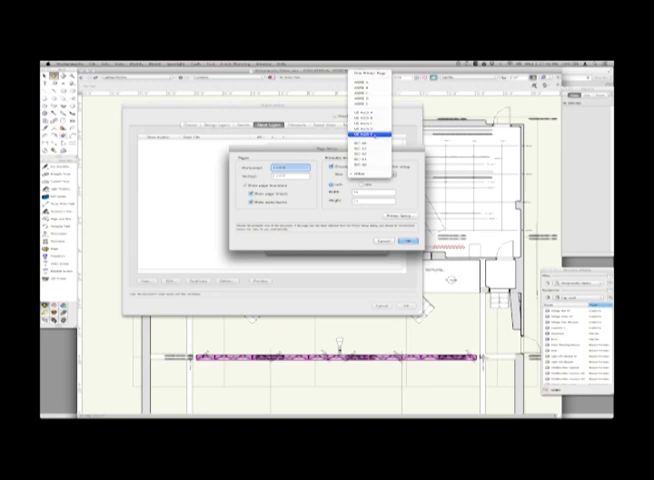
pyautogui.click(370, 130)
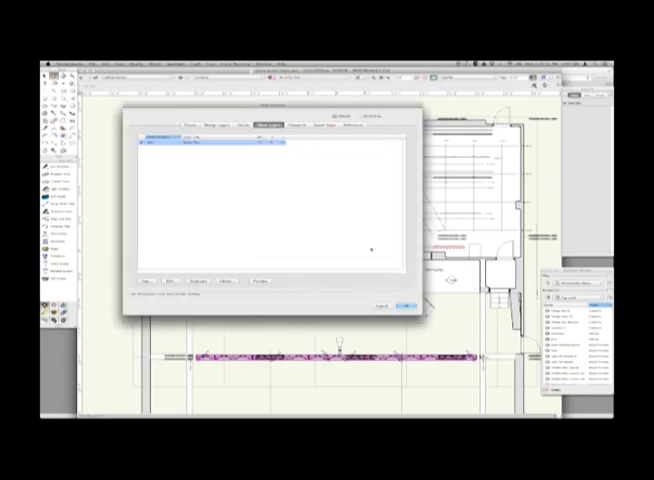
pyautogui.click(408, 304)
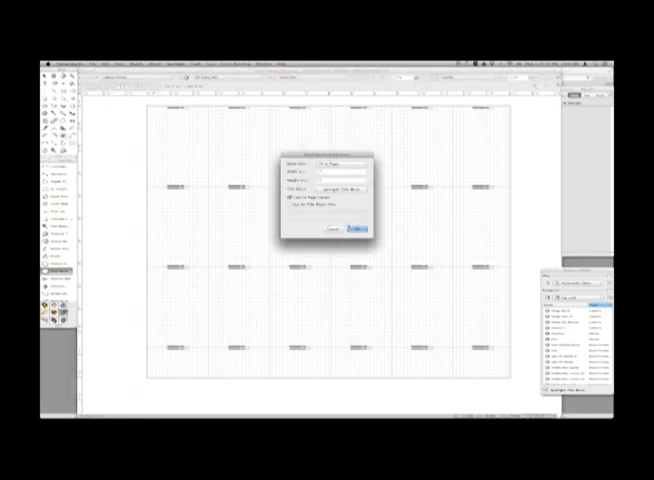
# Create the new sheet layer and frame it with a Title Block Border of the chosen style.
pyautogui.click(358, 228)
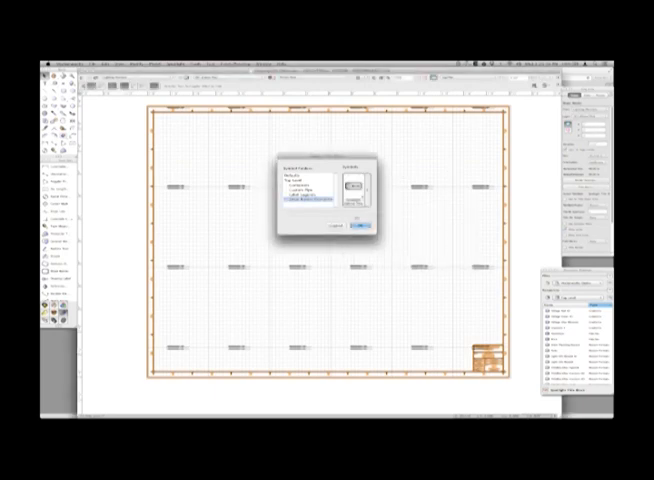
pyautogui.click(364, 222)
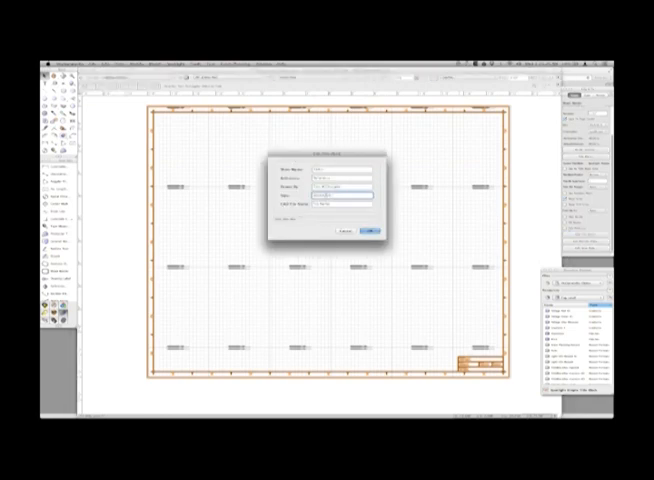
pyautogui.click(376, 230)
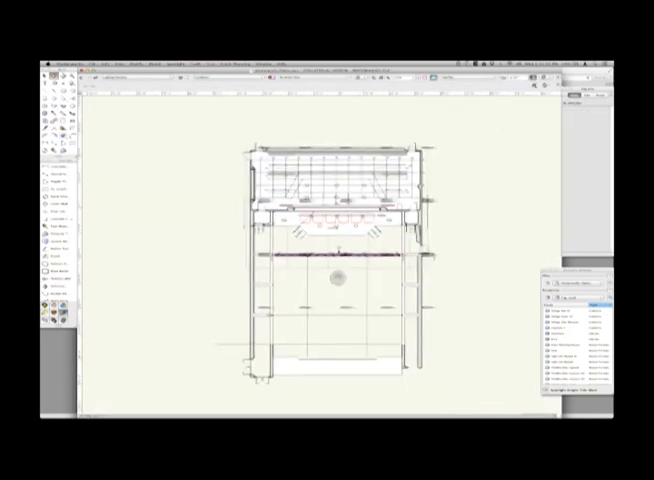
# Create a viewport of the light plot onto the new sheet layer.
pyautogui.click(120, 64)
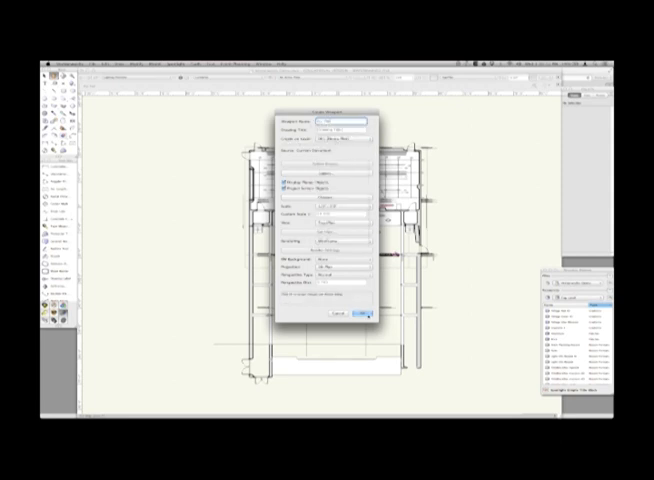
pyautogui.click(360, 316)
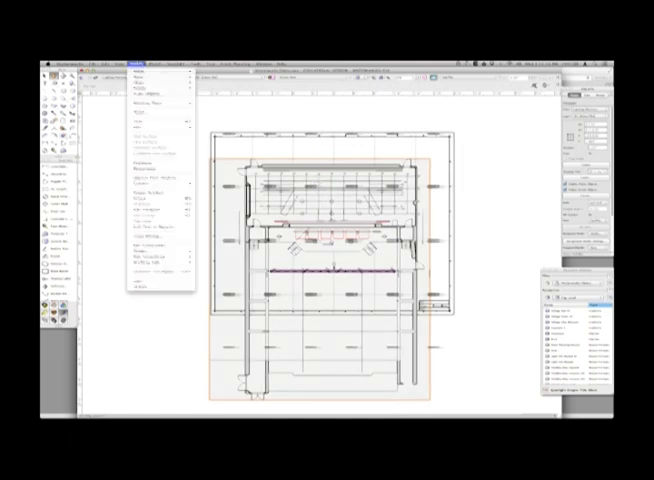
# Rotate the light plot viewport via Modify > Rotate and zoom in to check it.
pyautogui.click(156, 90)
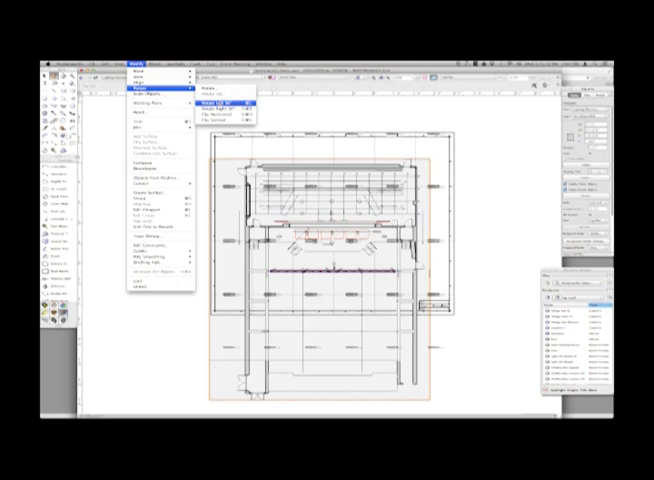
pyautogui.click(228, 96)
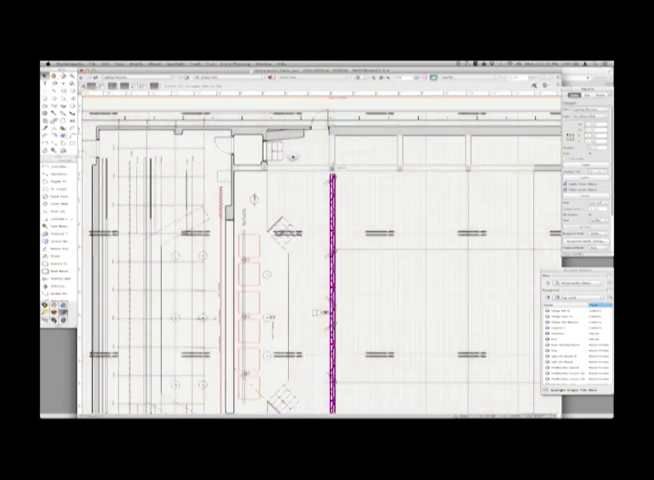
pyautogui.click(92, 60)
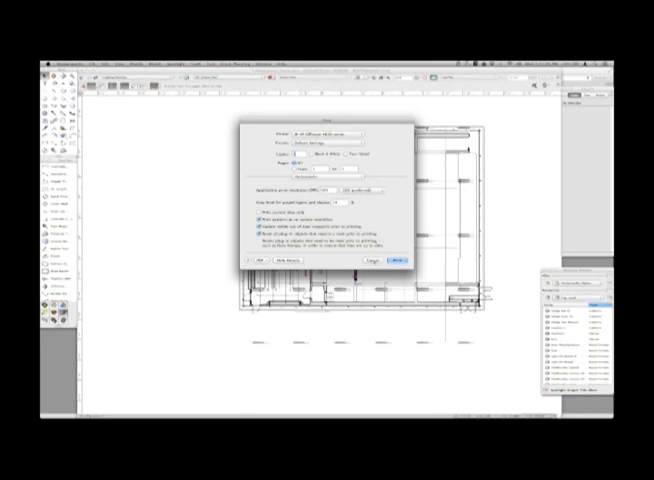
# Confirm the Page Setup printer and page options for the sheet.
pyautogui.click(400, 260)
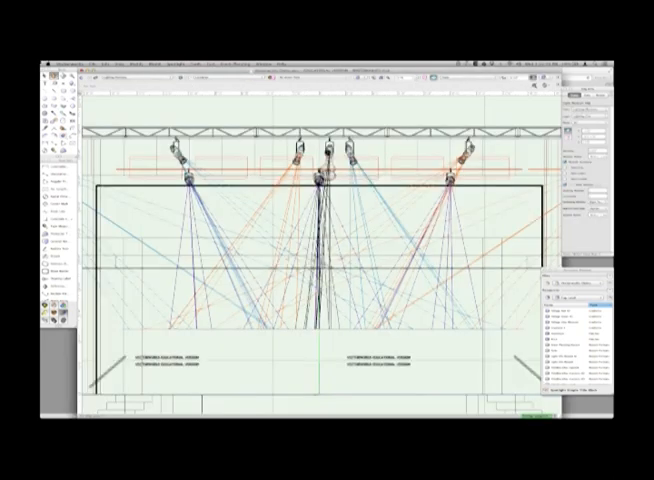